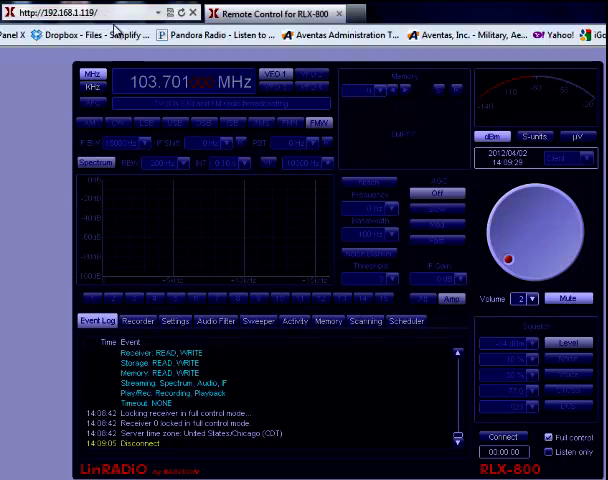
- Connect to the RLX-800 and log in with Full control access
click(503, 424)
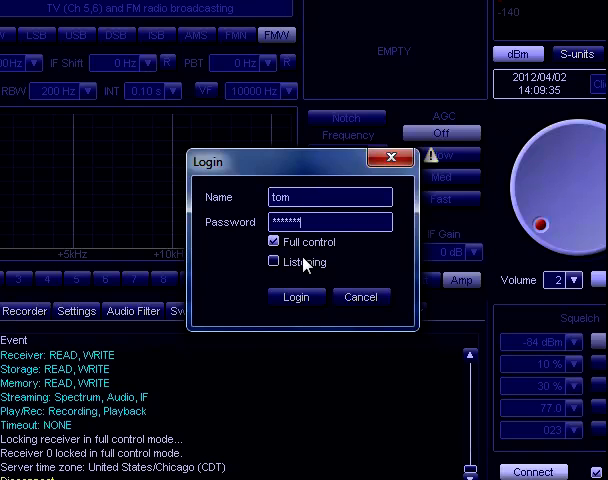
click(296, 297)
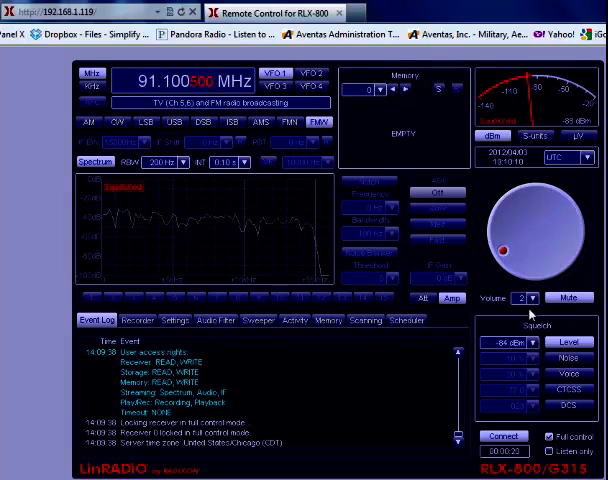
- Set the volume to 5 and select the Squelch Level field showing -84 dBm
click(531, 298)
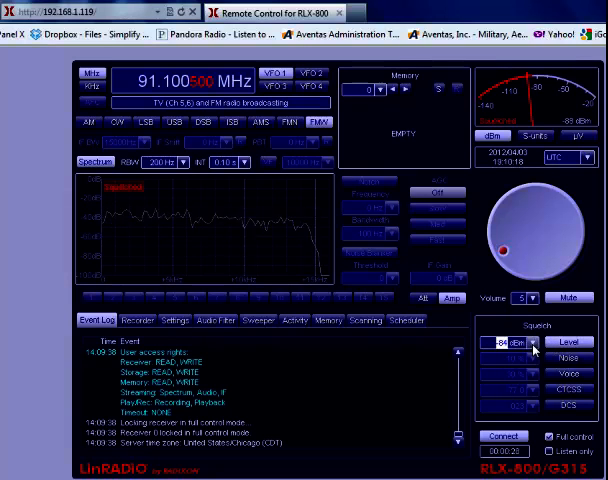
click(534, 343)
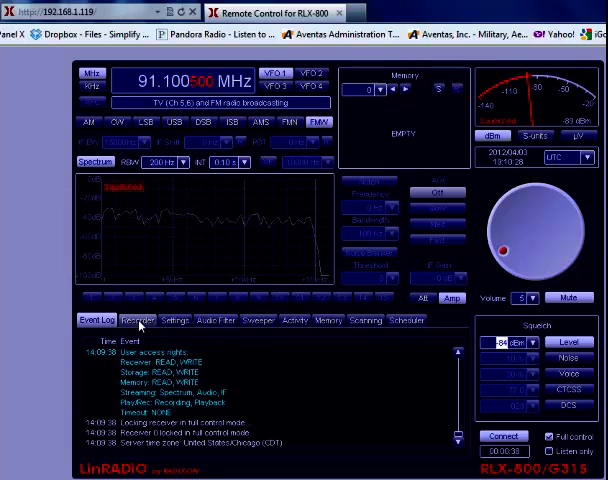
- View the Recorder, Settings, Scanning and Scheduler tabs, ending on the empty scheduler list
click(136, 320)
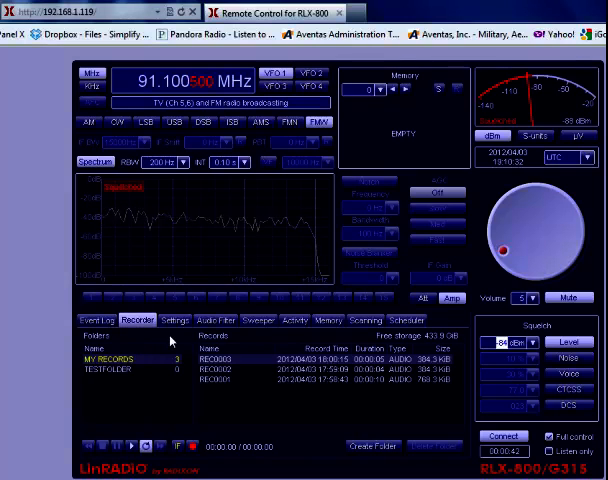
click(174, 320)
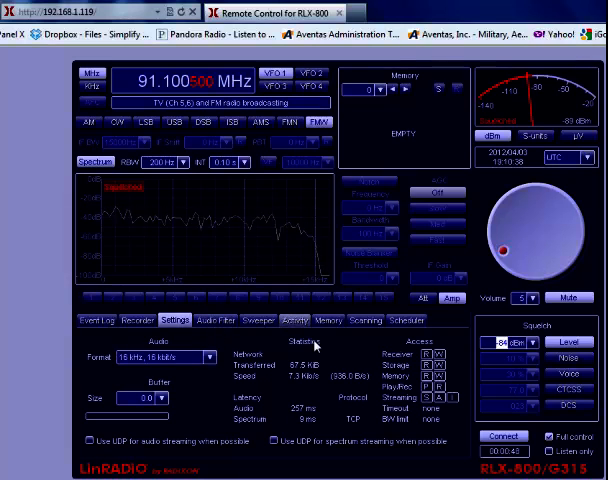
click(327, 320)
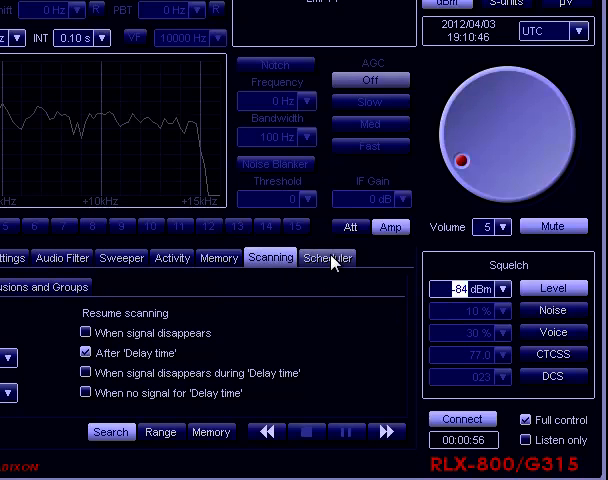
click(327, 257)
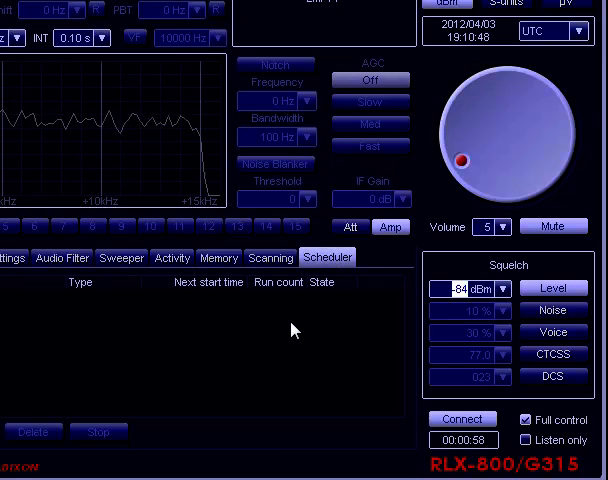